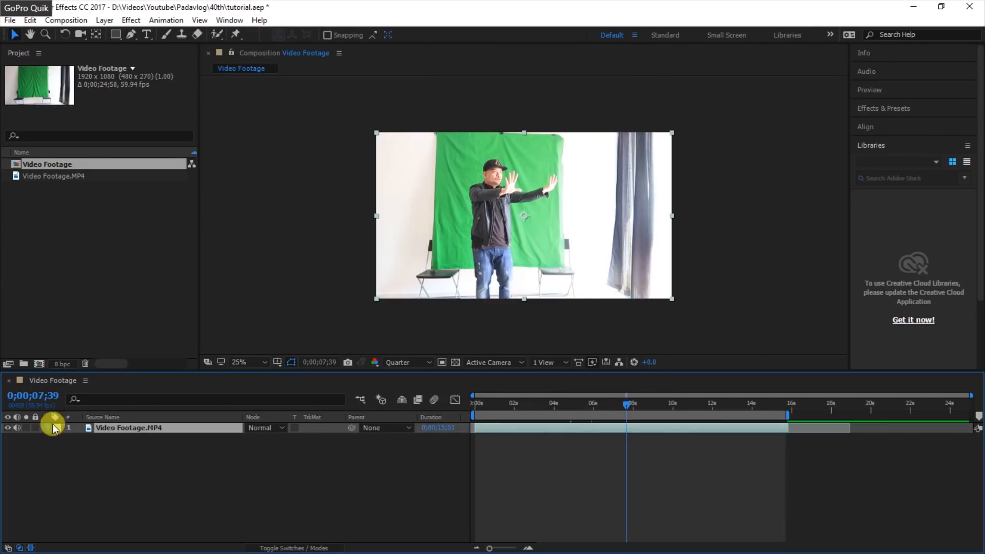
Scale the footage to 136%, position it at 1304,632 and draw a rectangle mask around the green screen
click(48, 428)
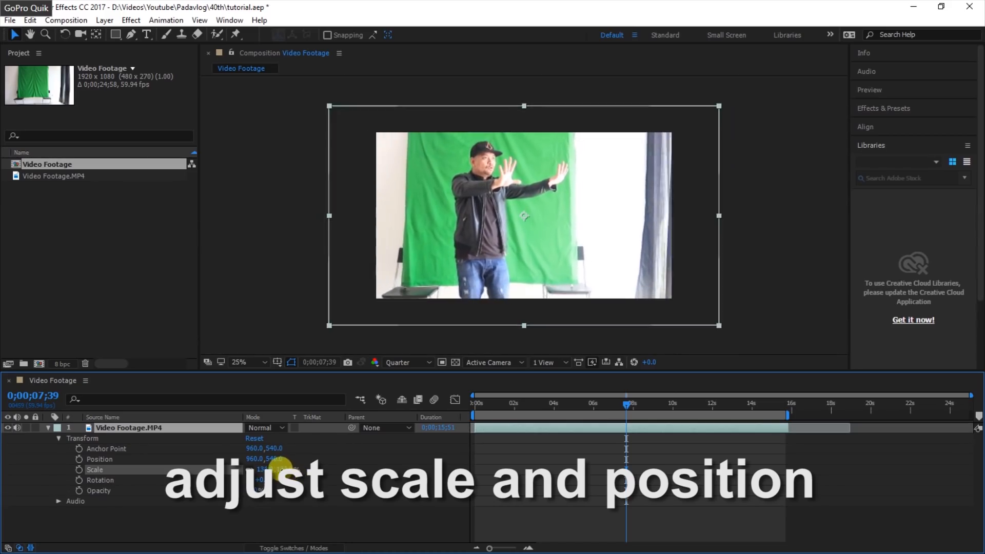
drag(524, 216, 434, 130)
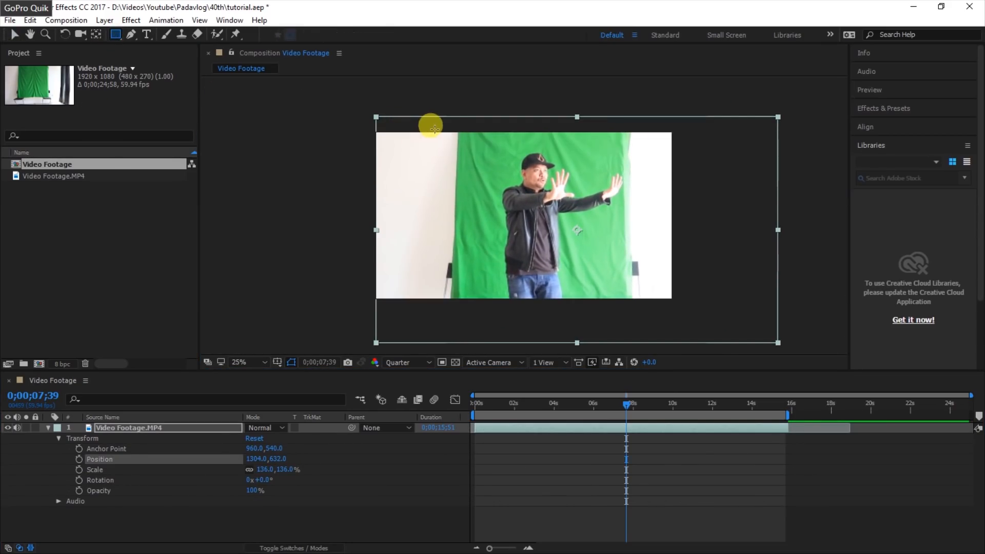
drag(458, 133, 522, 189)
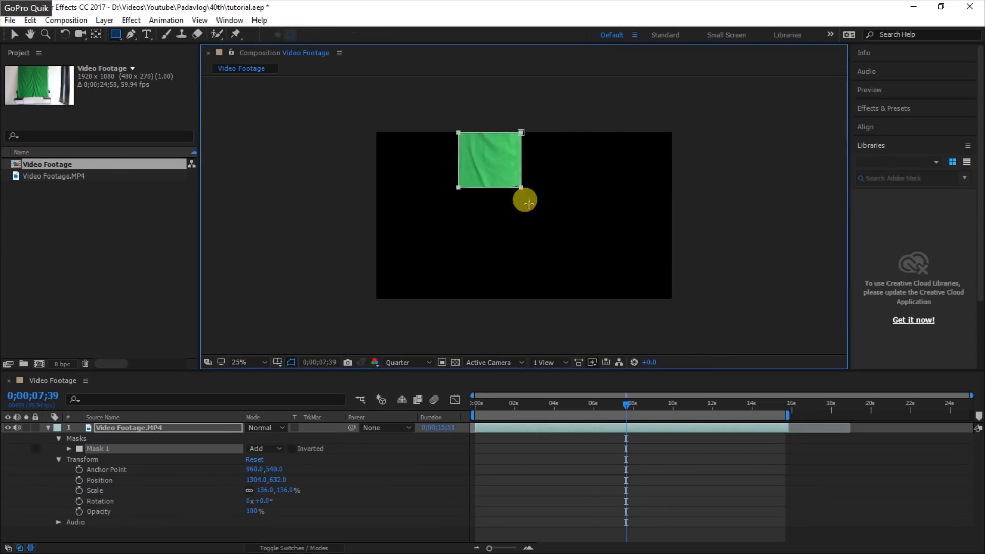
drag(524, 203, 627, 298)
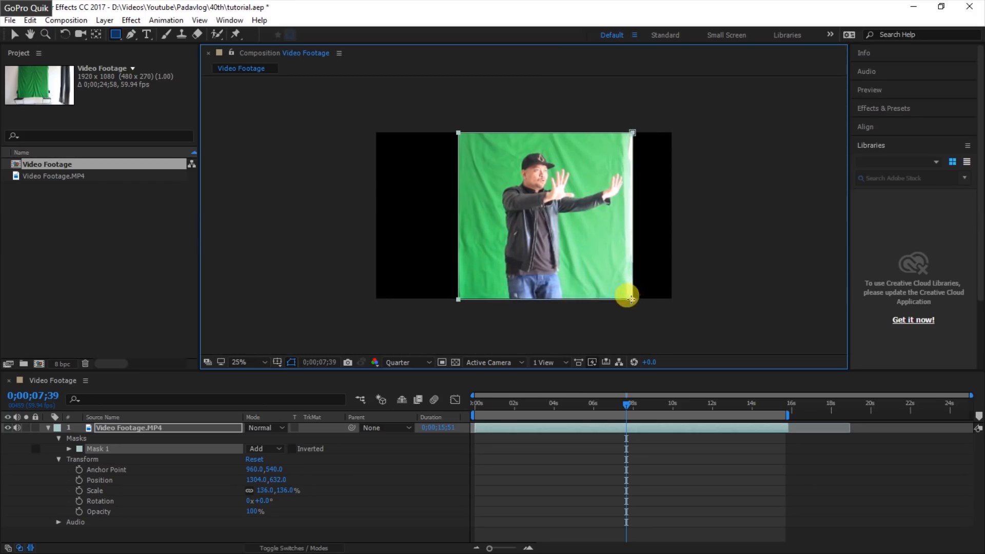
drag(628, 299, 621, 295)
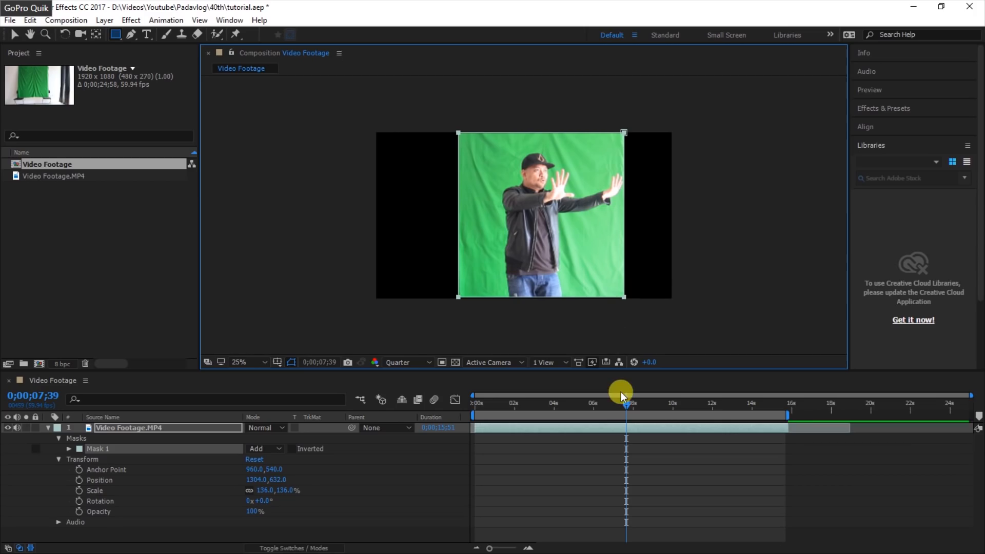
Apply Keylight (1.2), sample the green screen colour, set Screen Pre-blur to 5 with biases locked together
click(131, 21)
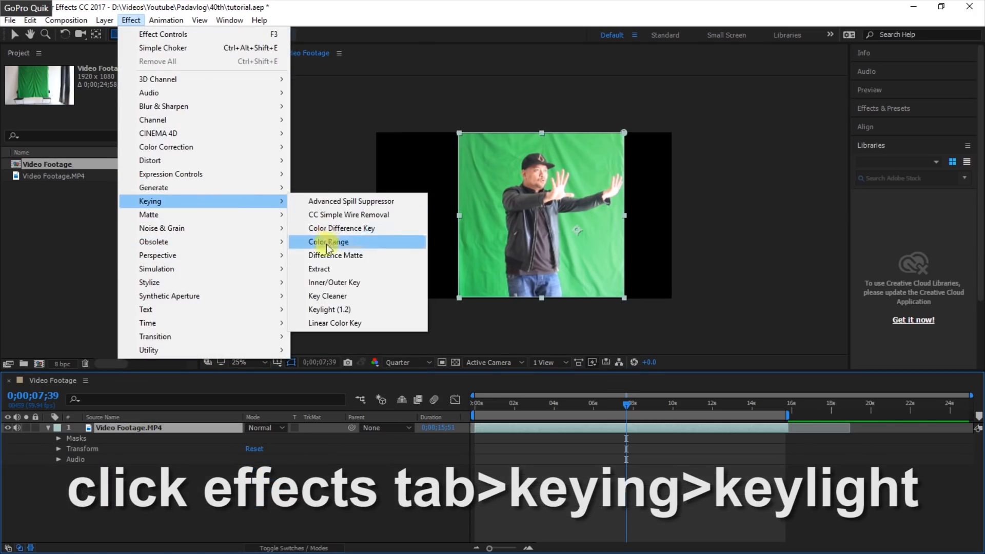
click(329, 309)
text(1)
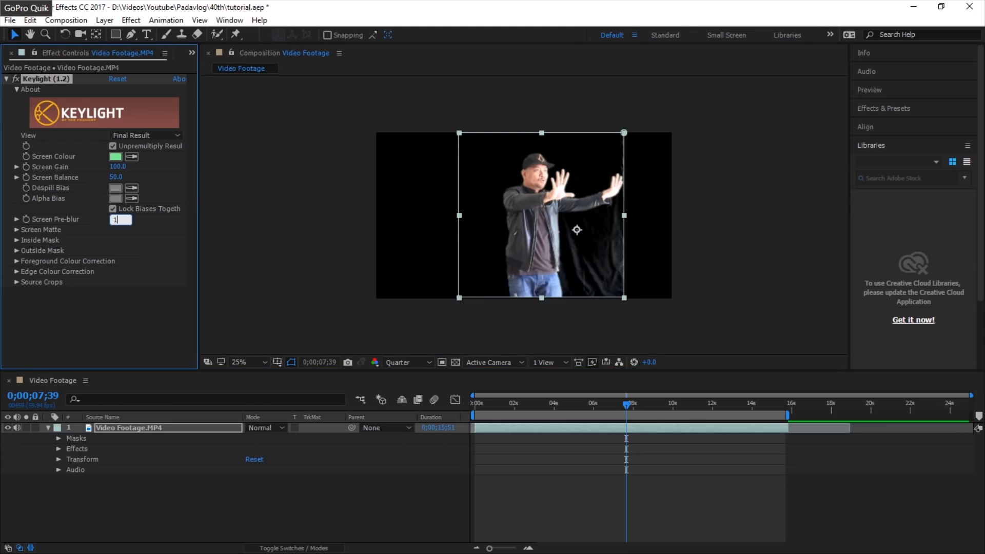
key(enter)
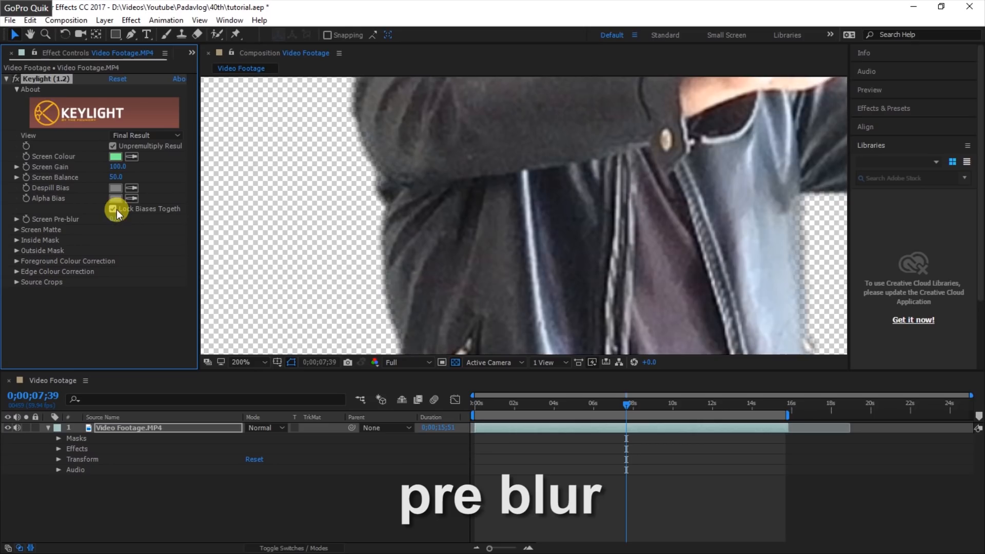
click(113, 209)
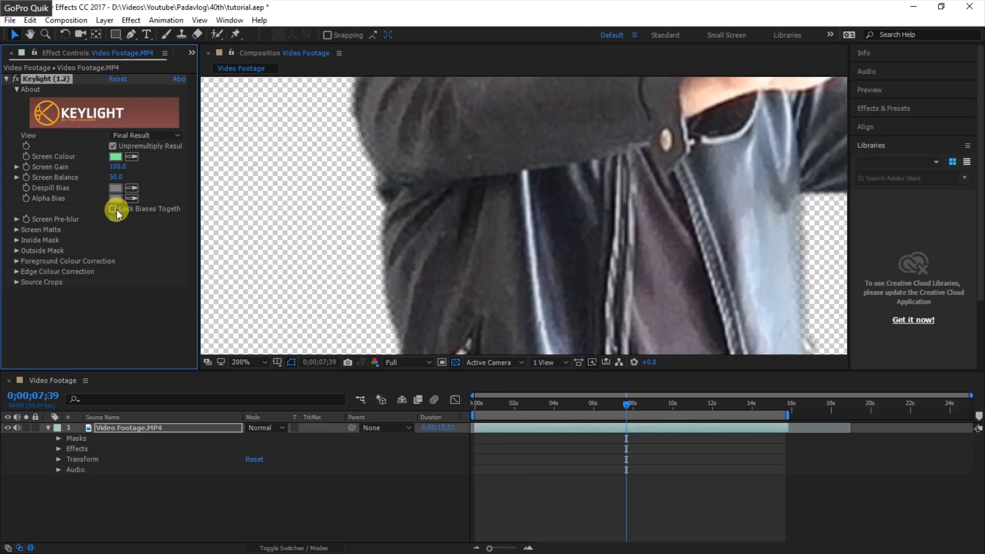
click(112, 209)
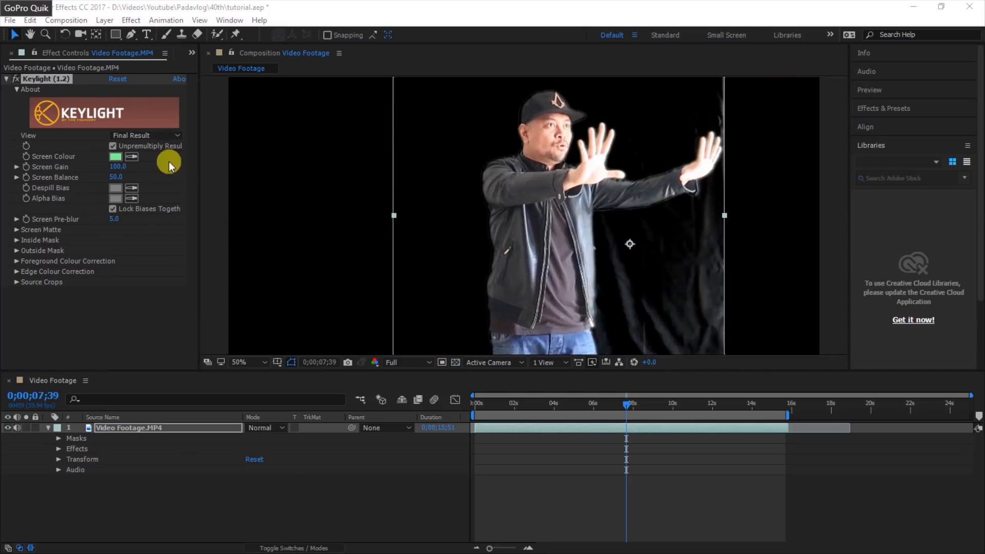
View the Screen Matte, set Clip Black 25 and Clip White 60, then Screen Shrink/Grow -1
click(146, 136)
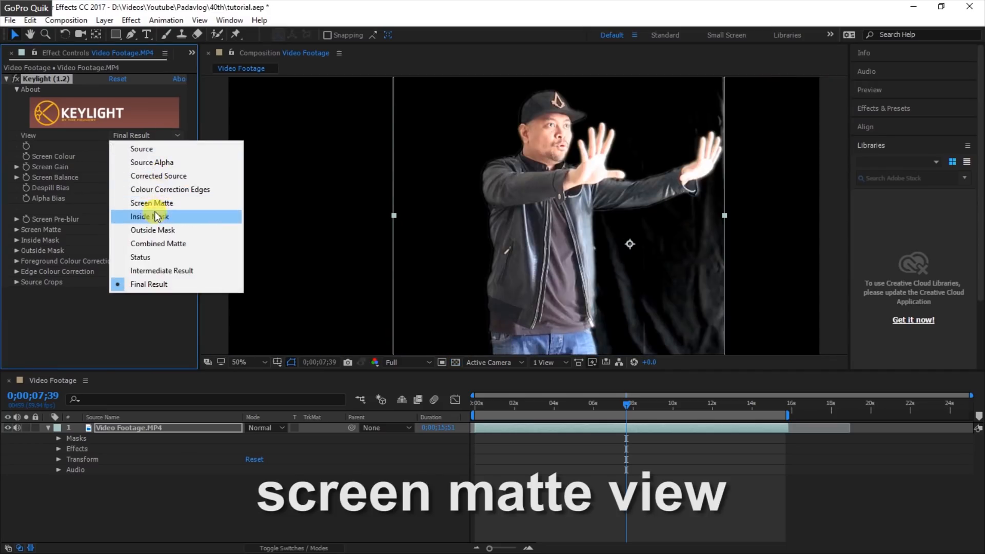
click(152, 204)
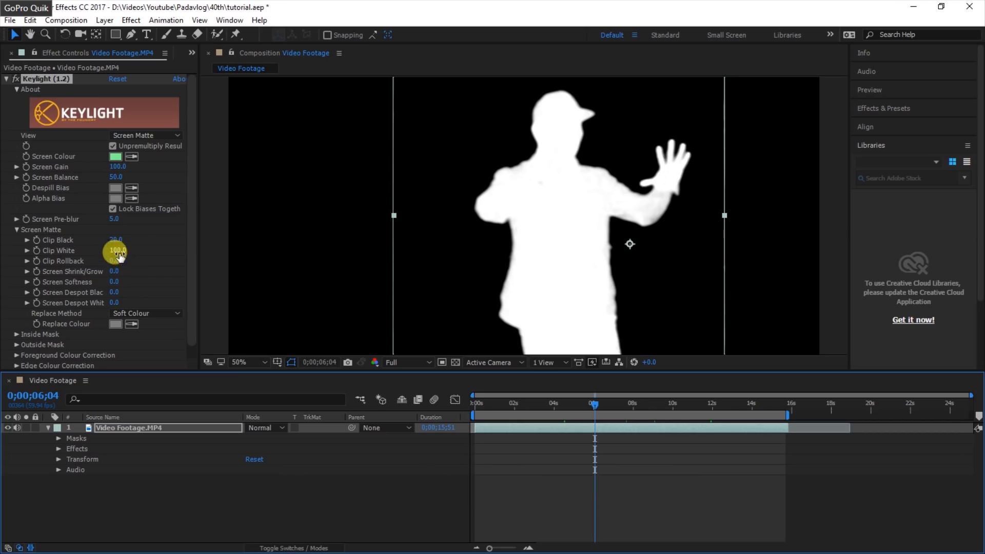
drag(115, 250, 127, 264)
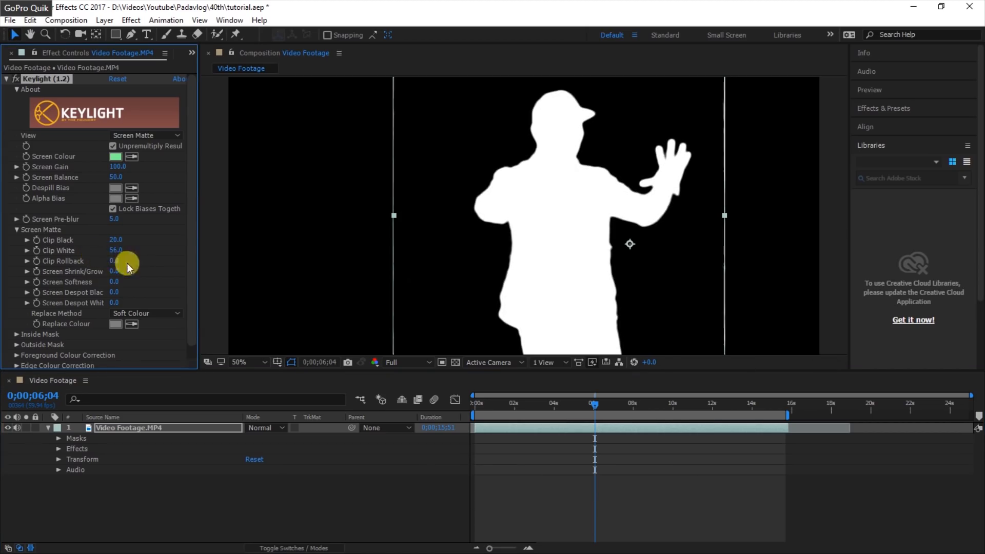
text(-1)
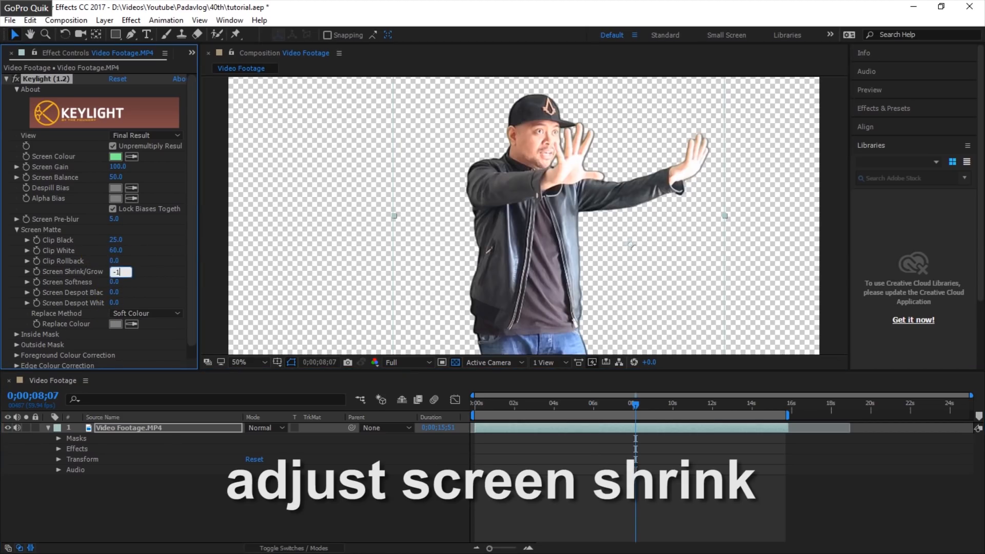
Add Simple Choker with Choke Matte 1.00 to tighten the matte edge
click(130, 20)
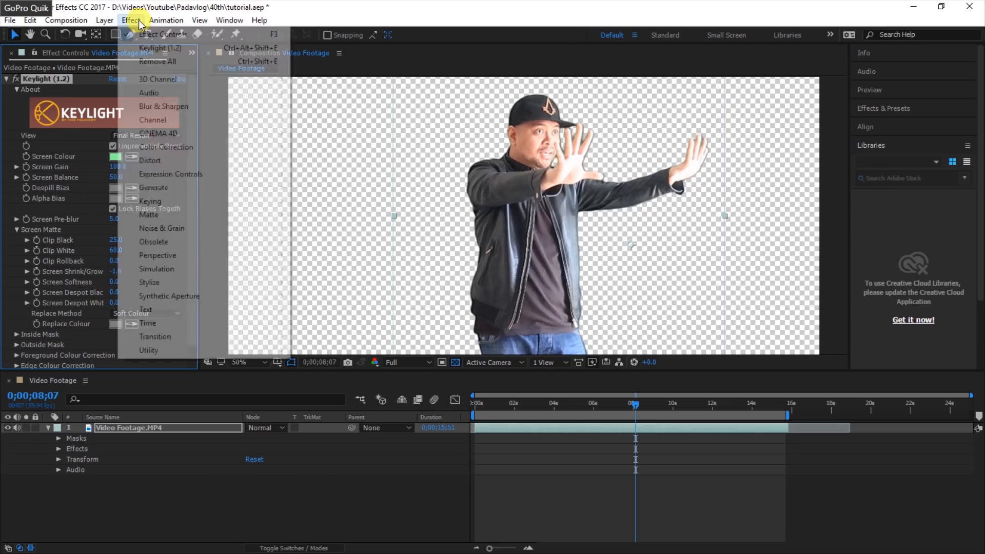
mouse_move(149, 215)
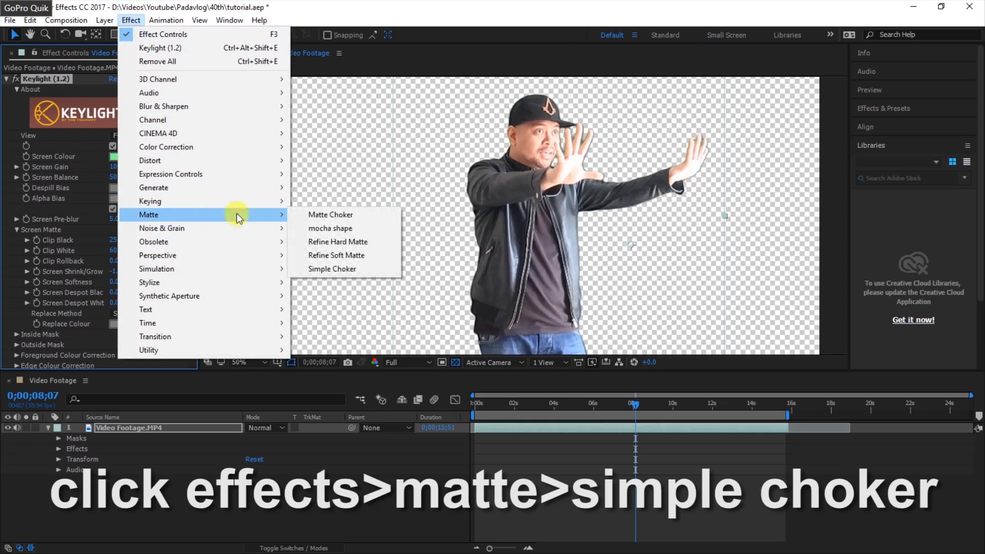
click(332, 269)
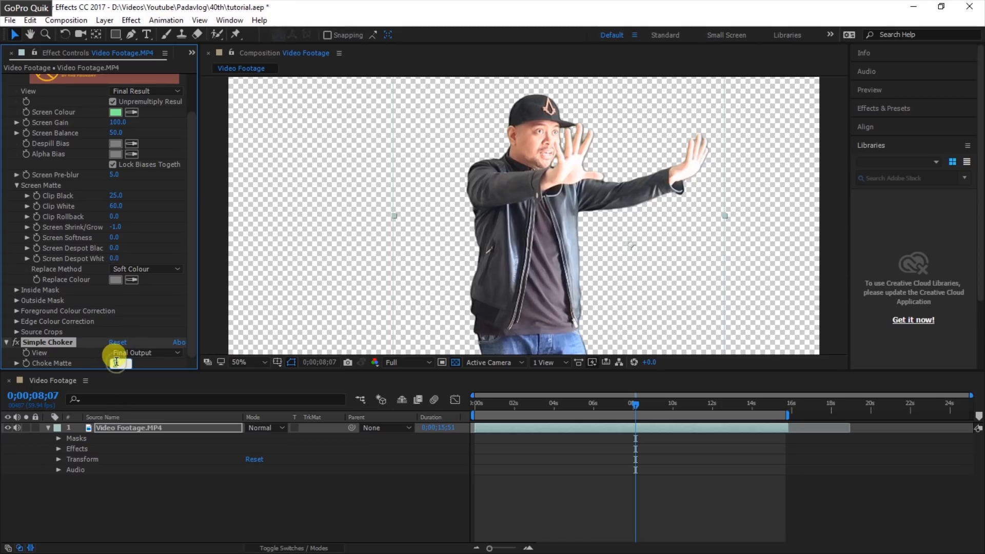
click(116, 363)
text(1)
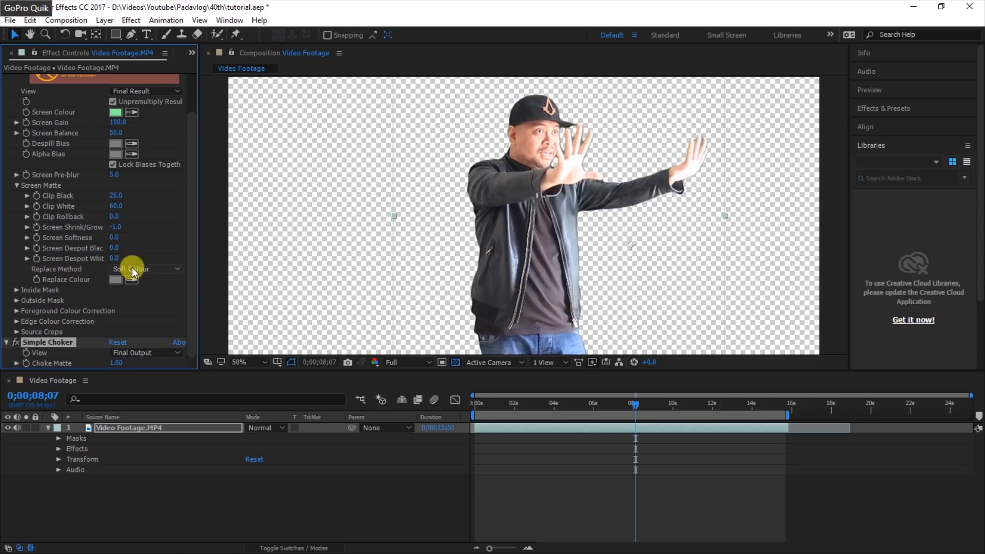
Set Keylight's Replace Method to Hard Colour with a dark green replace colour
click(145, 269)
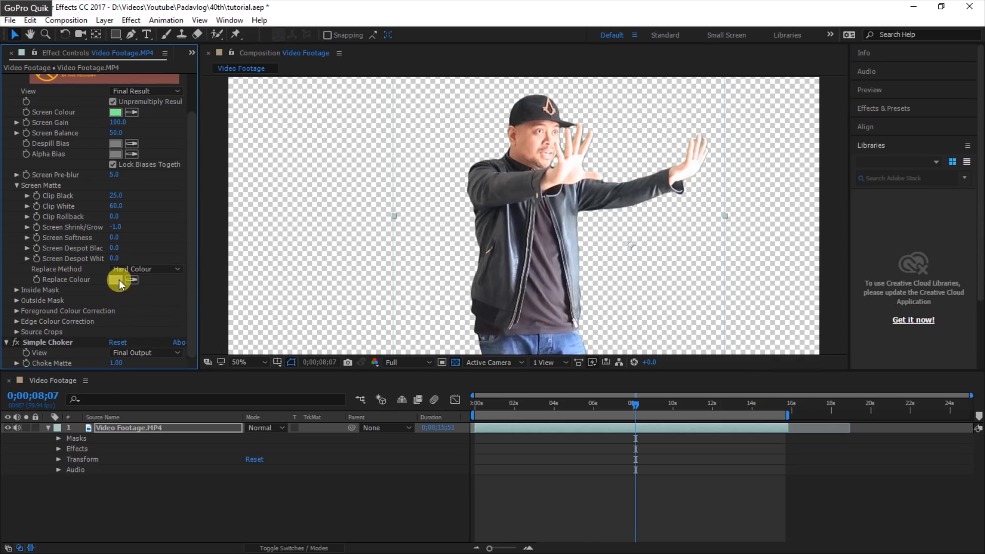
click(116, 279)
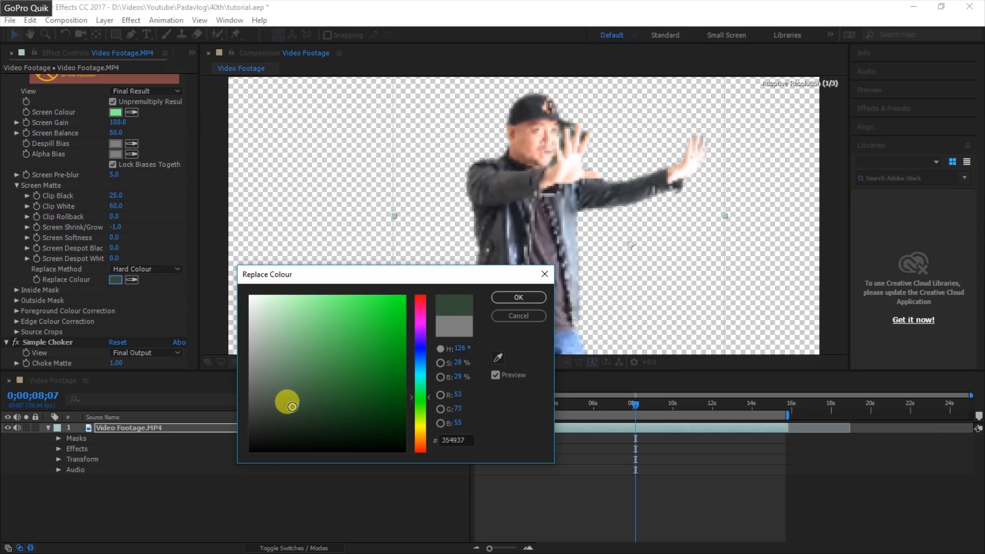
click(518, 297)
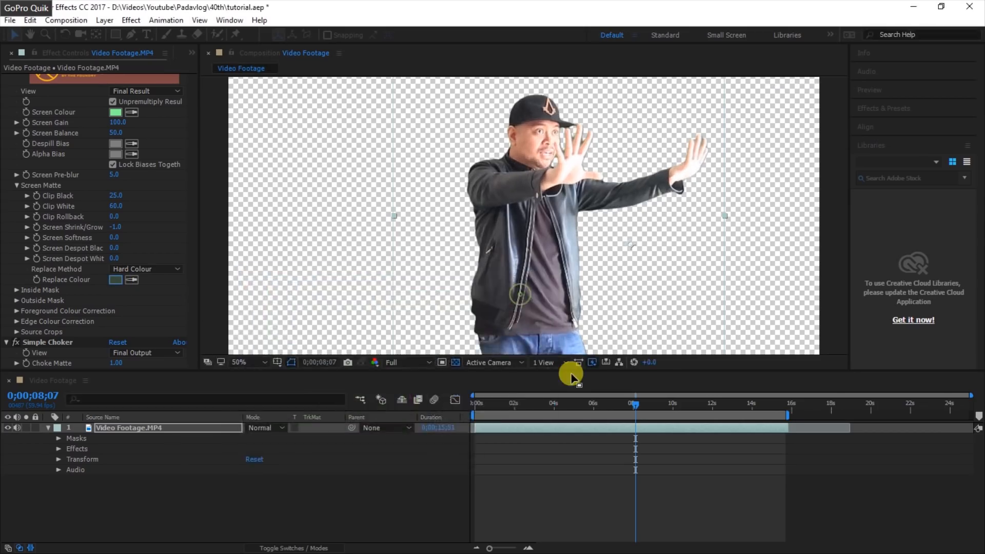
drag(635, 405, 591, 405)
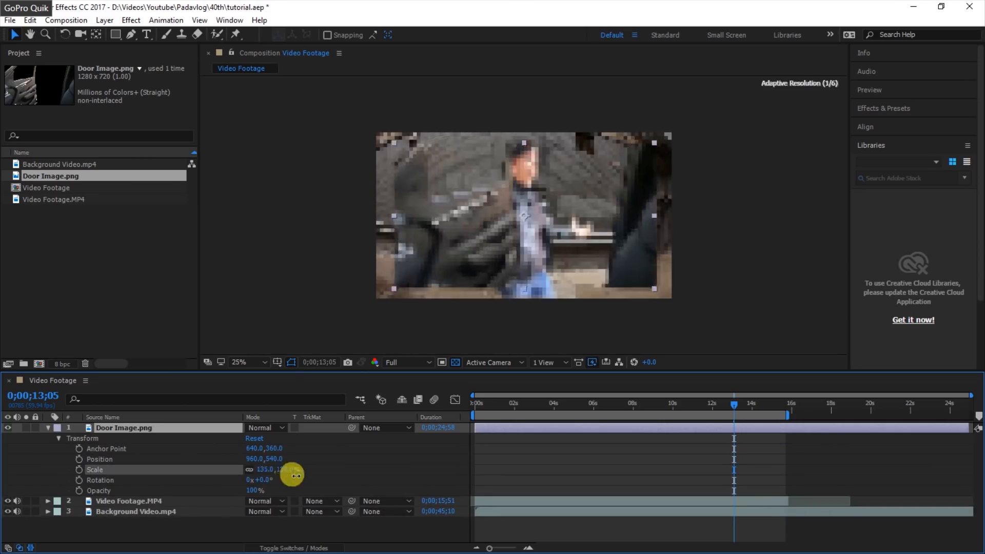
Scale up the Door Image layer so the door frames the left side of the composition
drag(290, 474, 264, 453)
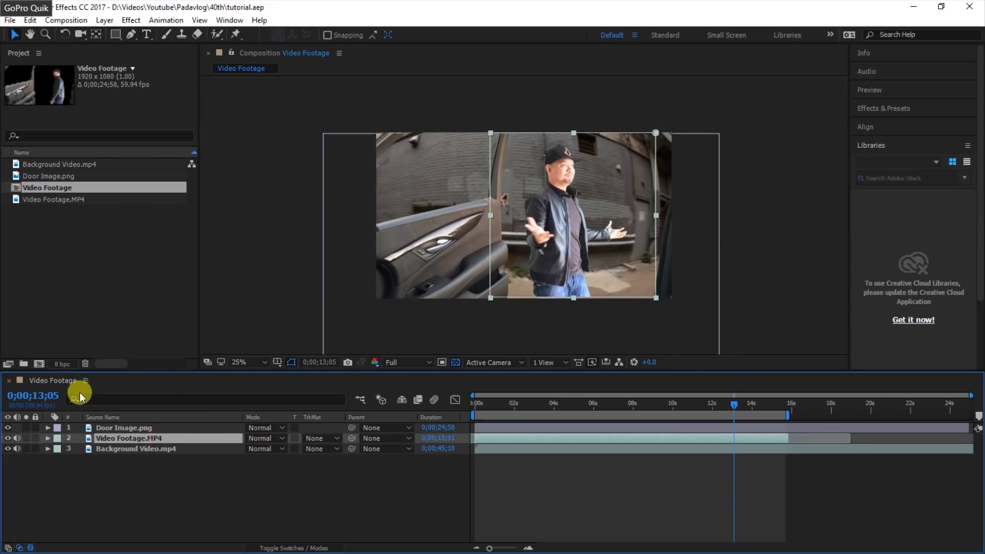
Duplicate Video Footage.MP4, move the copy to the bottom and raise Background Video's Y position
click(30, 20)
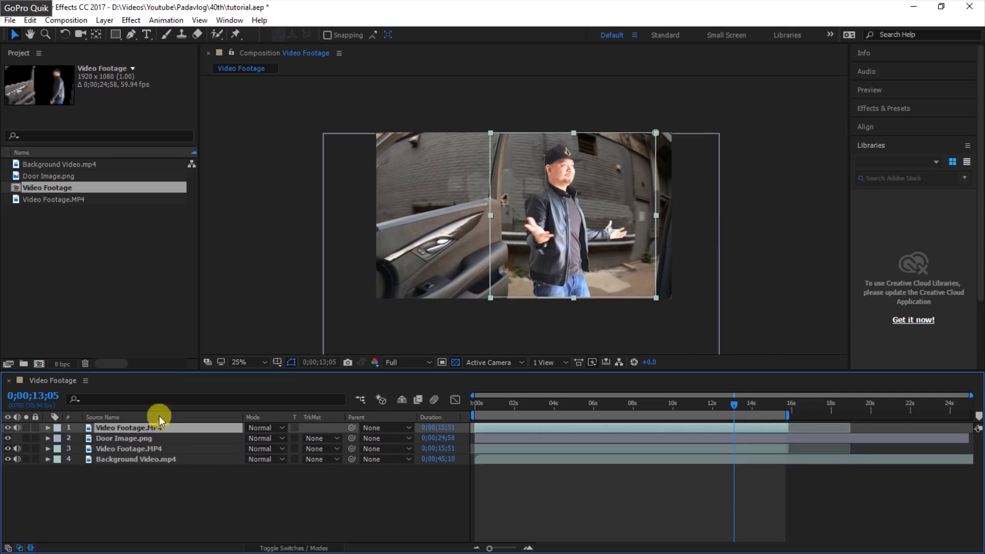
drag(157, 427, 151, 459)
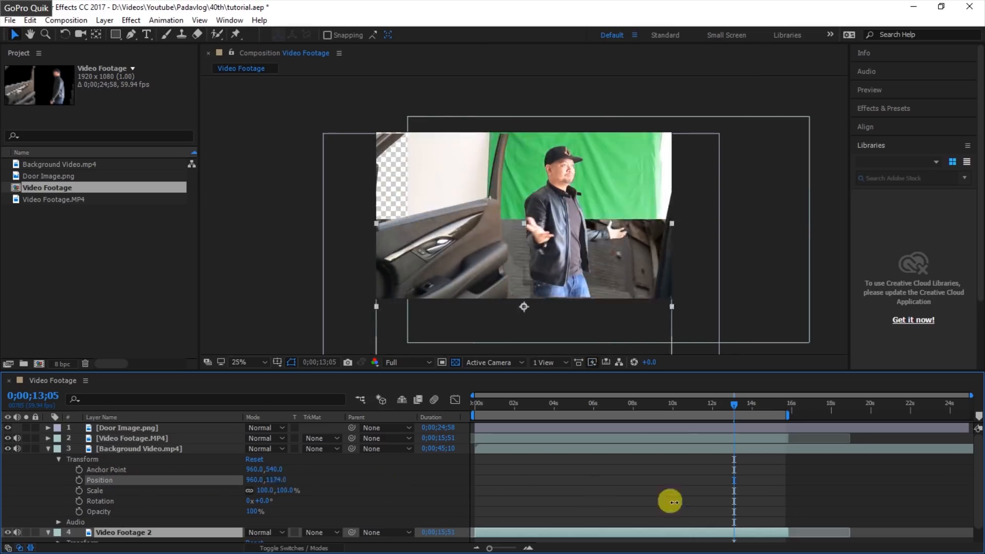
drag(670, 502, 589, 441)
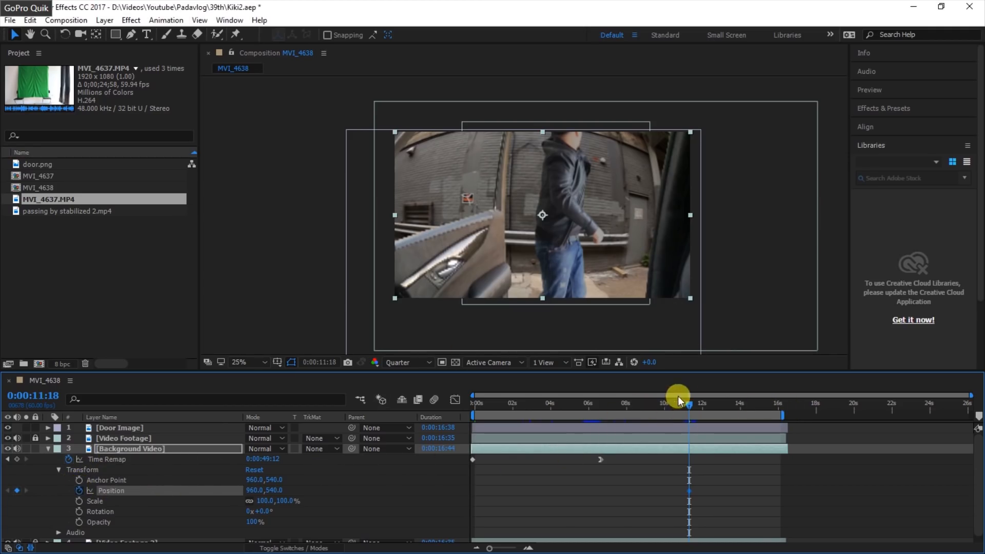
Keyframe Background Video's Position near 11 s so it shifts lower, then scrub to check the move
drag(678, 403, 690, 402)
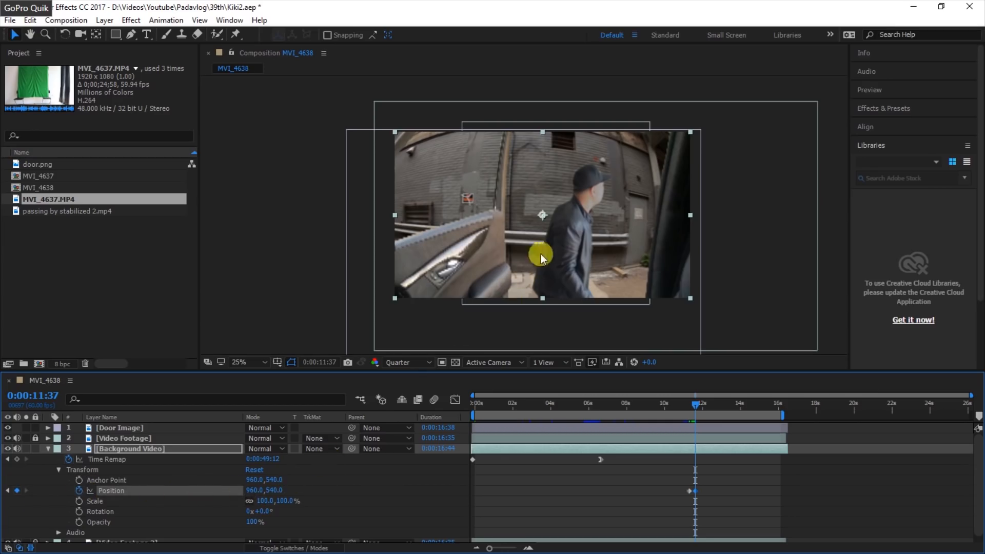
drag(541, 256, 575, 244)
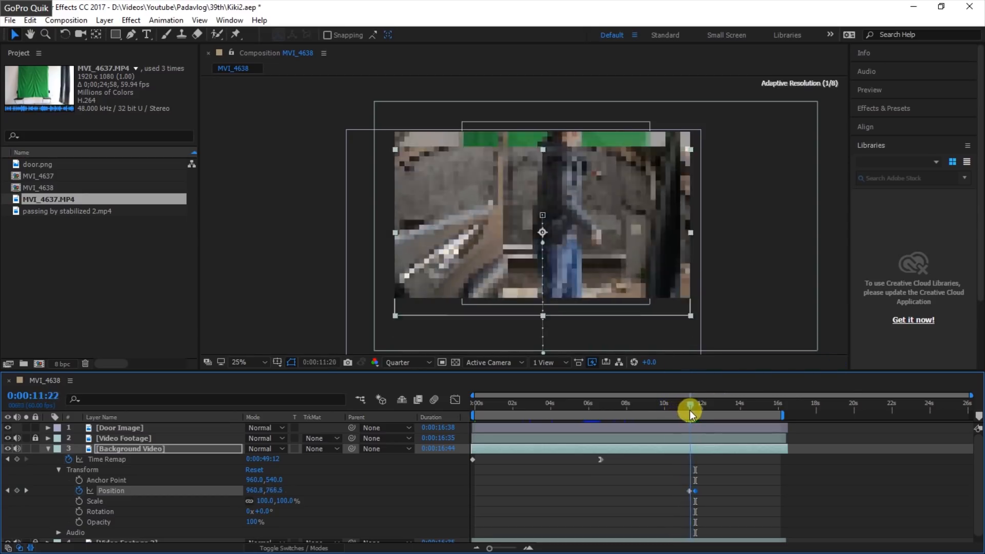
drag(690, 411, 719, 405)
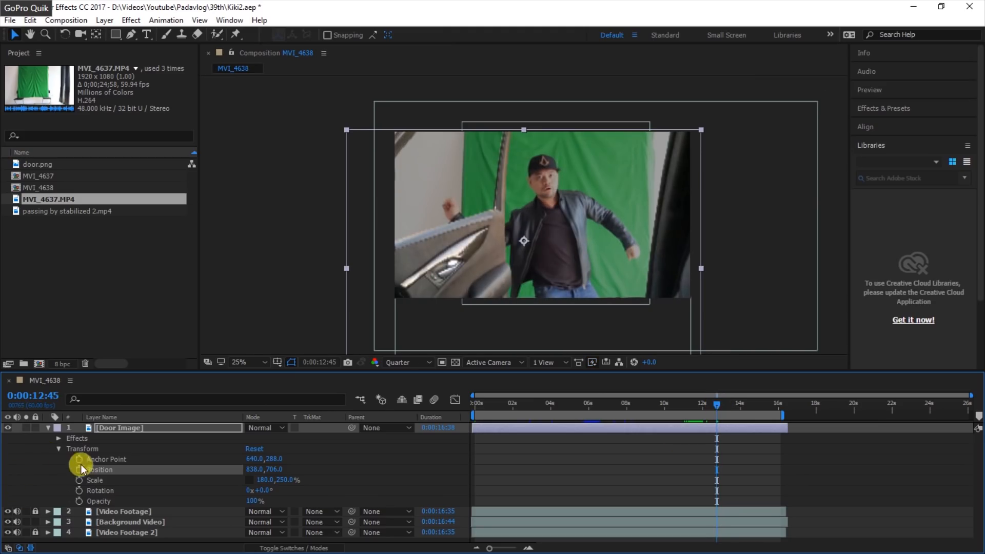
Keyframe Door Image's Position from 12;45 so it slides off to X 3094 by about 13.2 s
drag(716, 404, 732, 405)
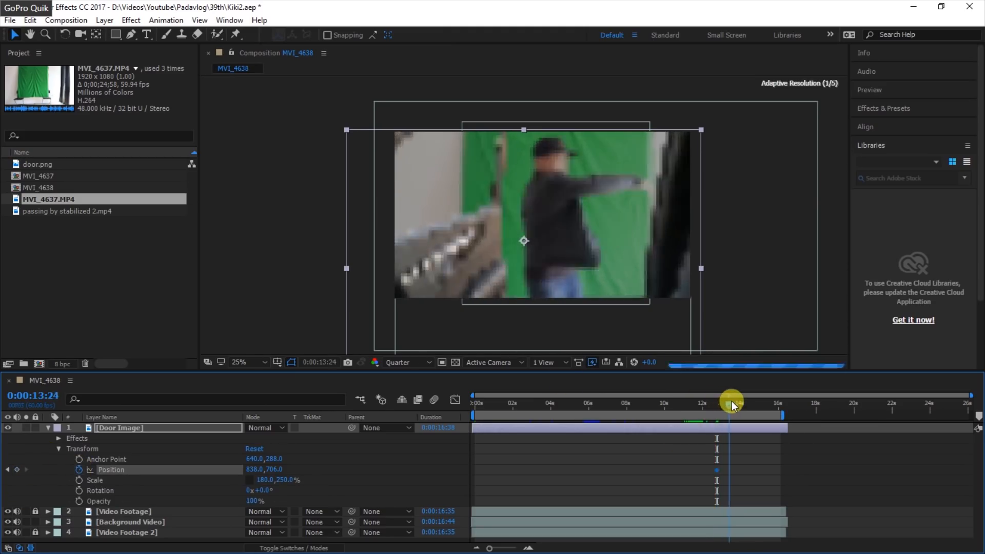
drag(731, 401, 722, 402)
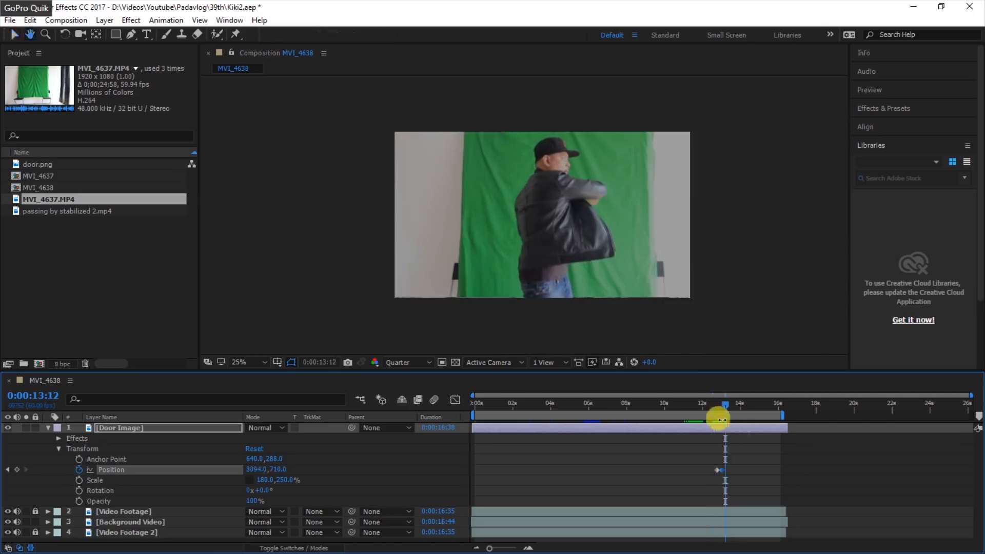
drag(722, 419, 717, 419)
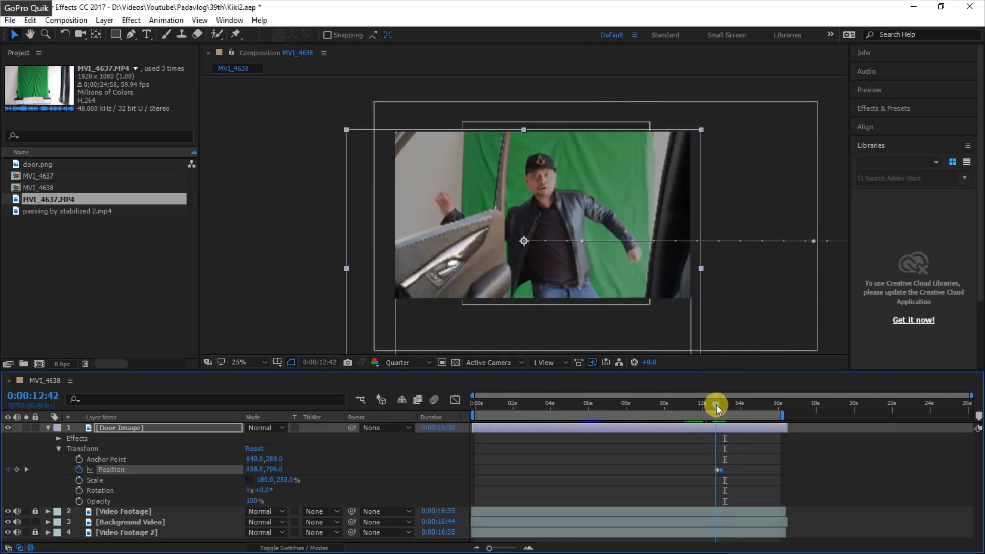